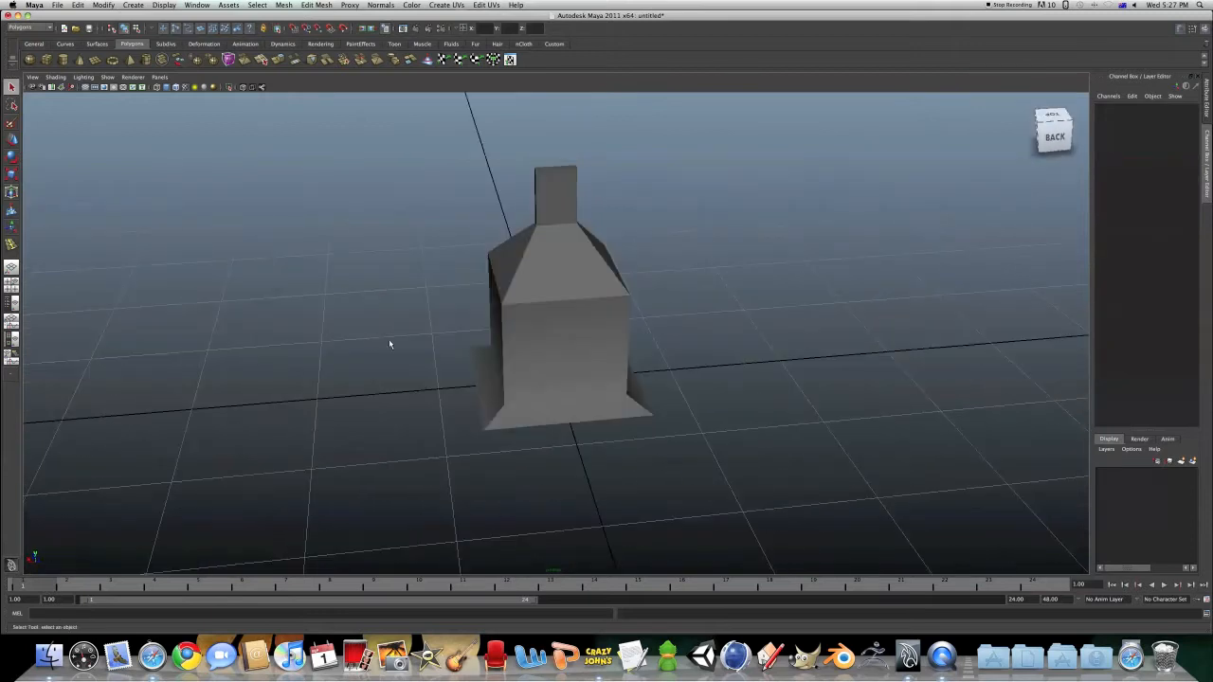
# Step: Select the bottle-shaped polygon model in the perspective viewport
pyautogui.click(558, 288)
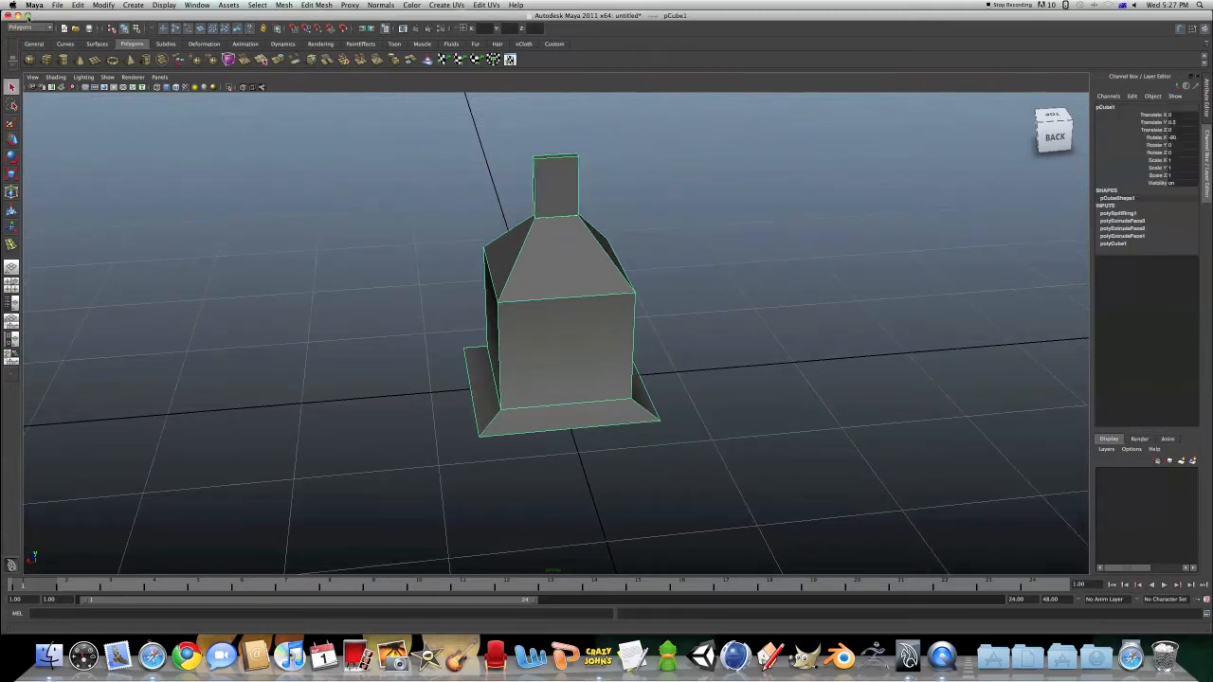
pyautogui.click(57, 6)
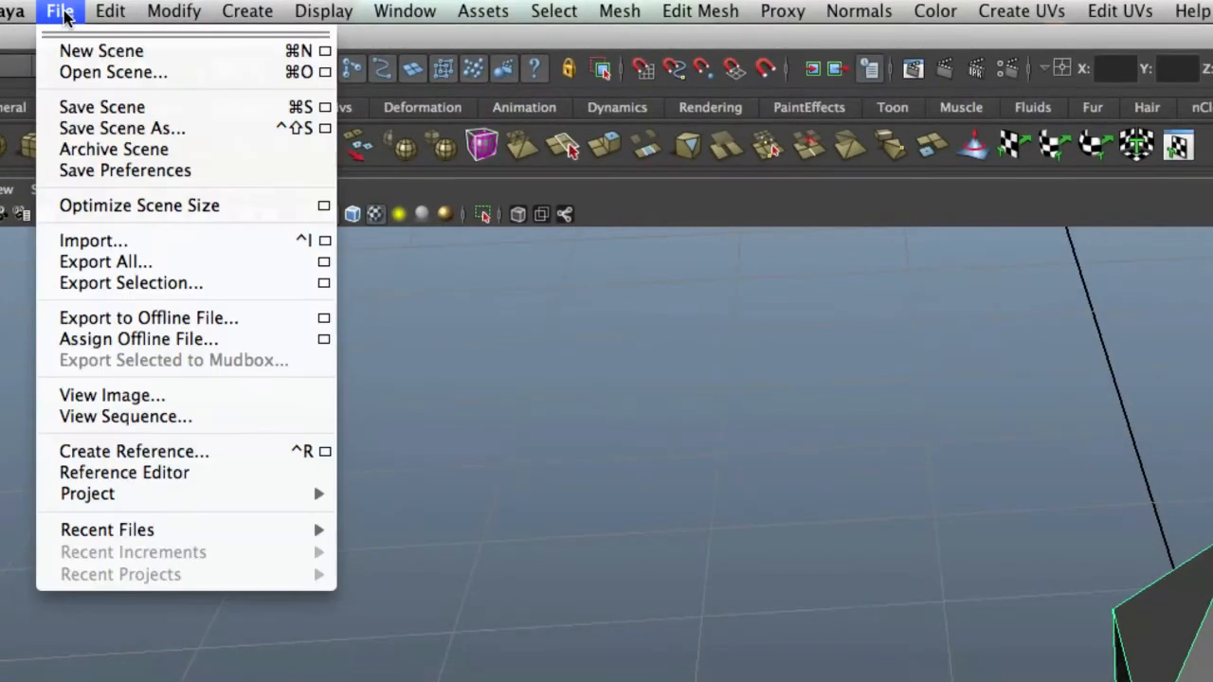
pyautogui.moveTo(106, 101)
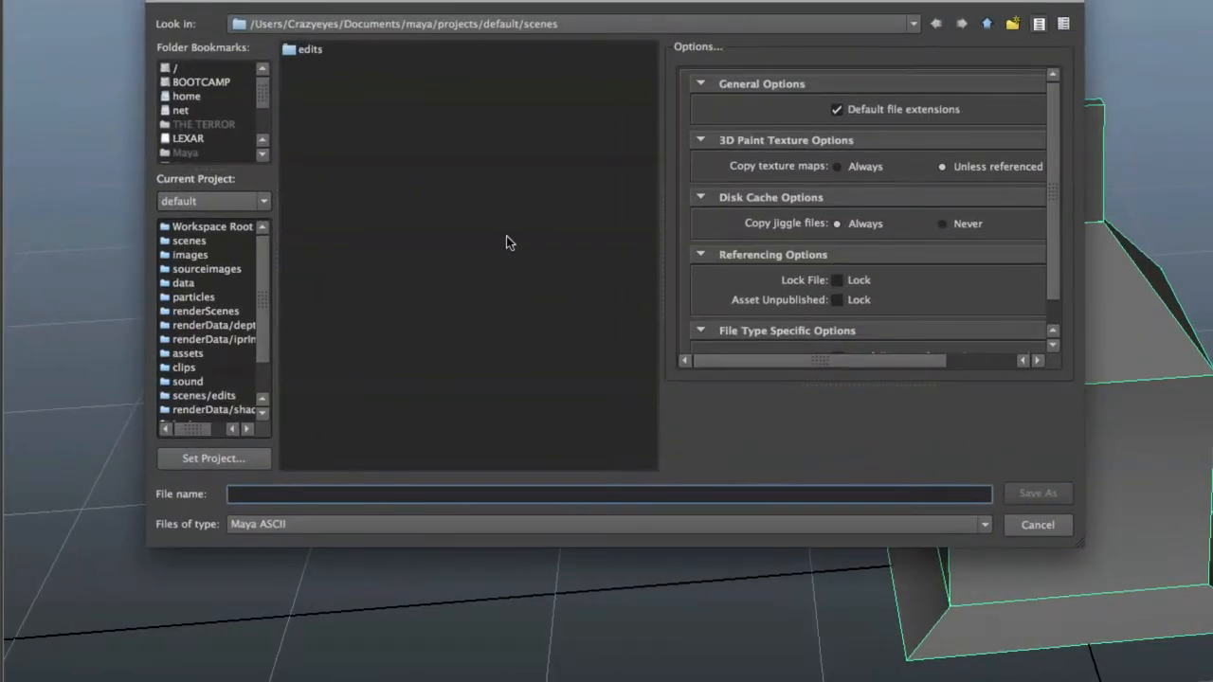
pyautogui.moveTo(398, 511)
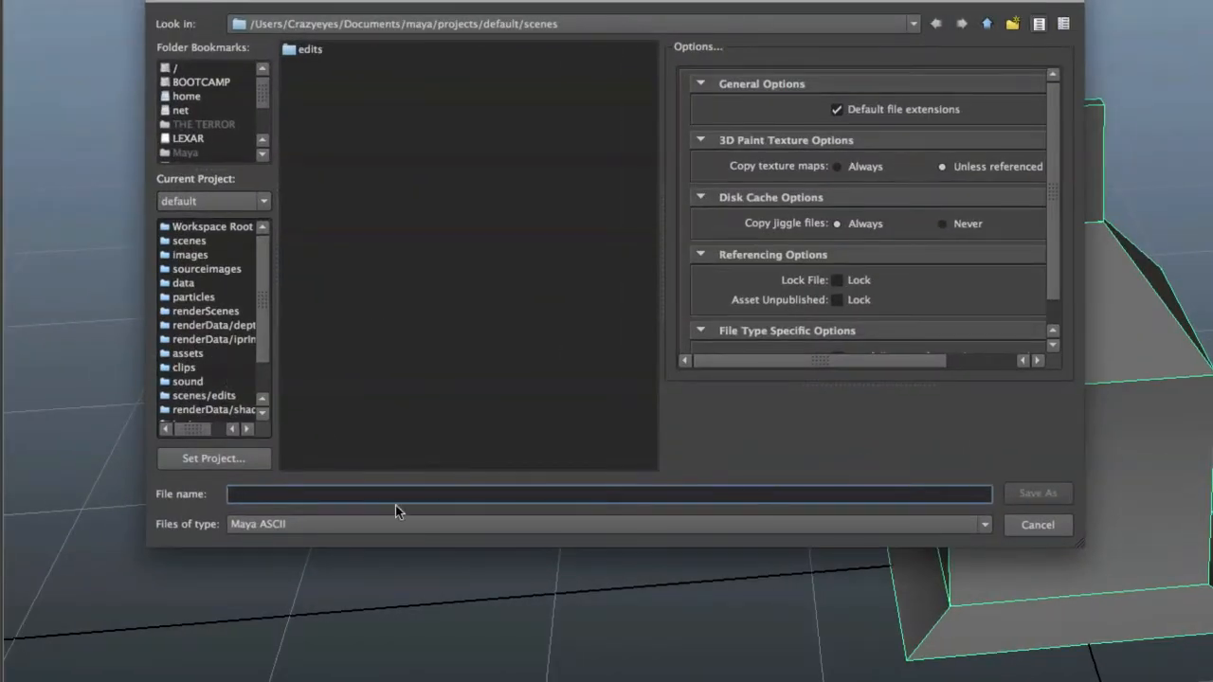
pyautogui.click(606, 493)
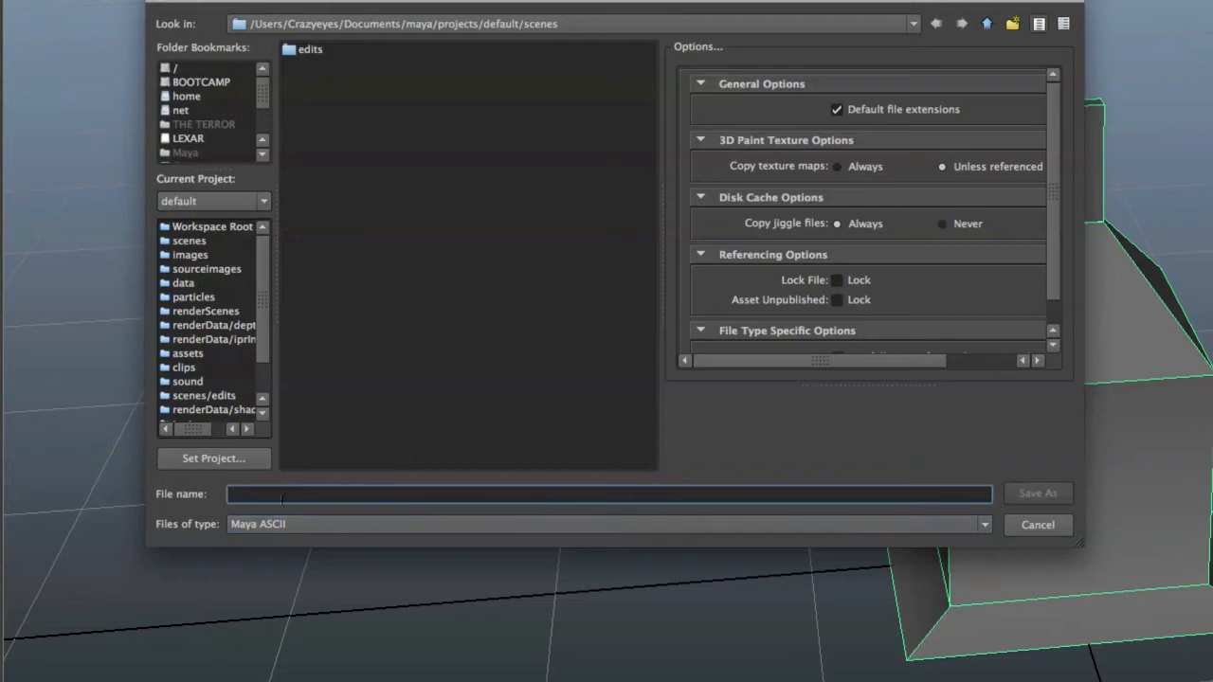
pyautogui.moveTo(860, 263)
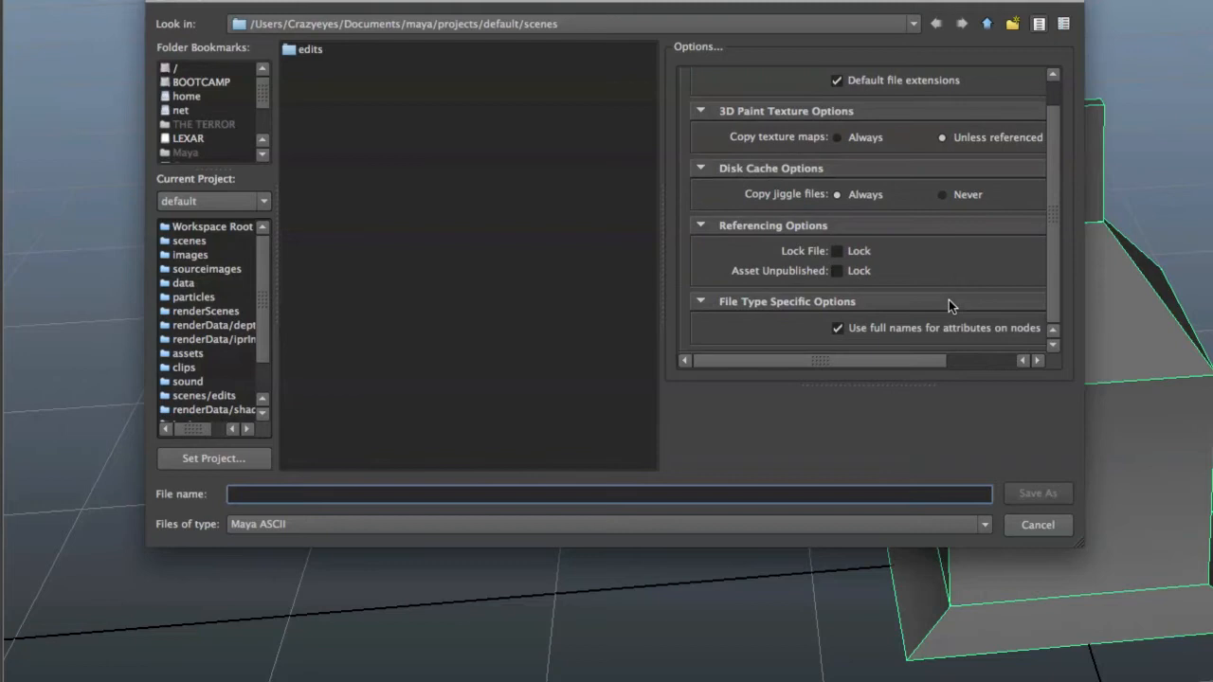
pyautogui.moveTo(1012, 508)
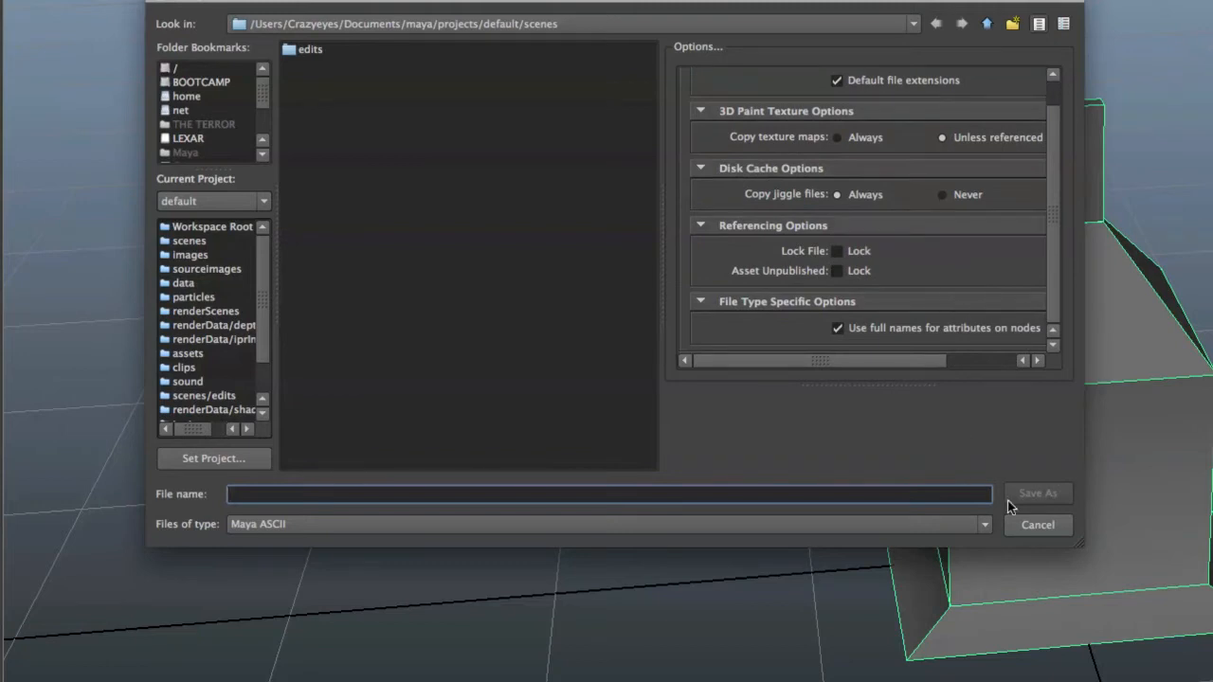
pyautogui.click(1039, 523)
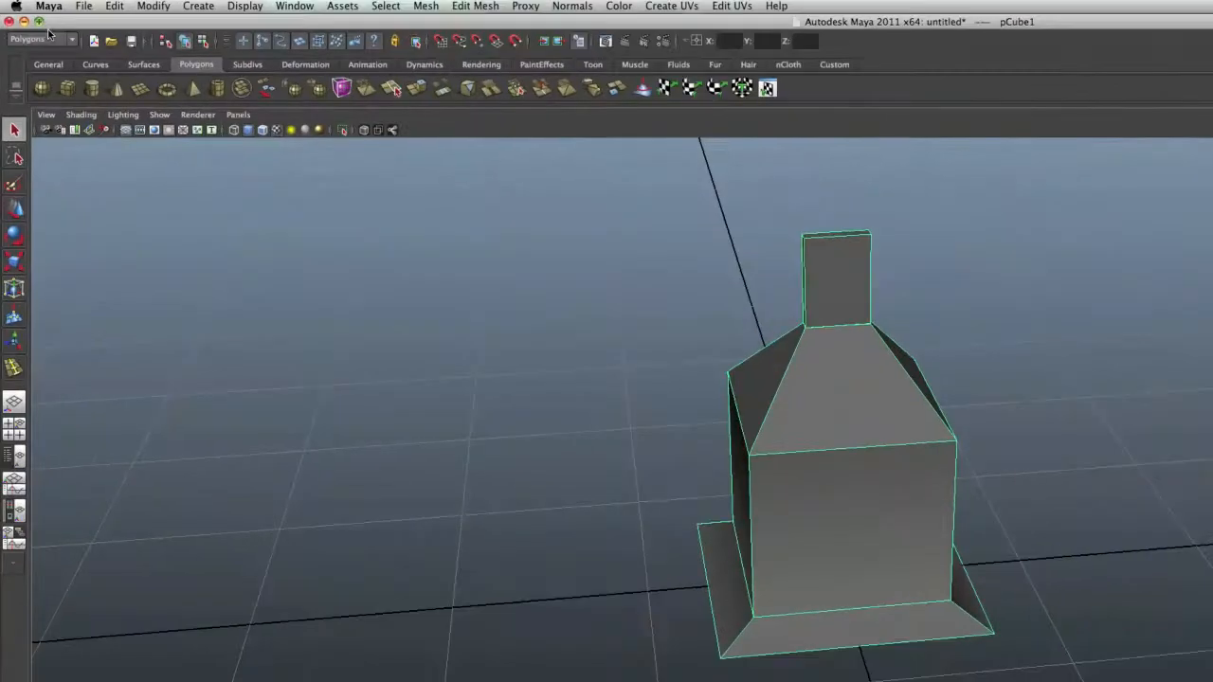
pyautogui.click(83, 5)
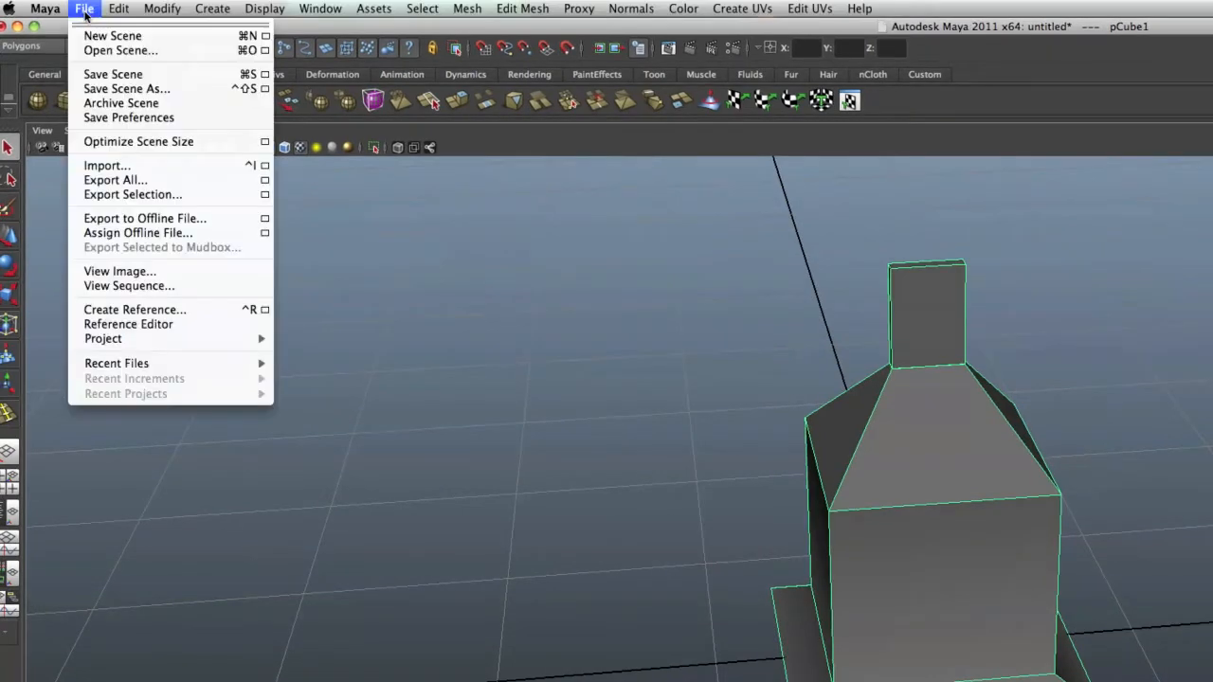
pyautogui.moveTo(115, 180)
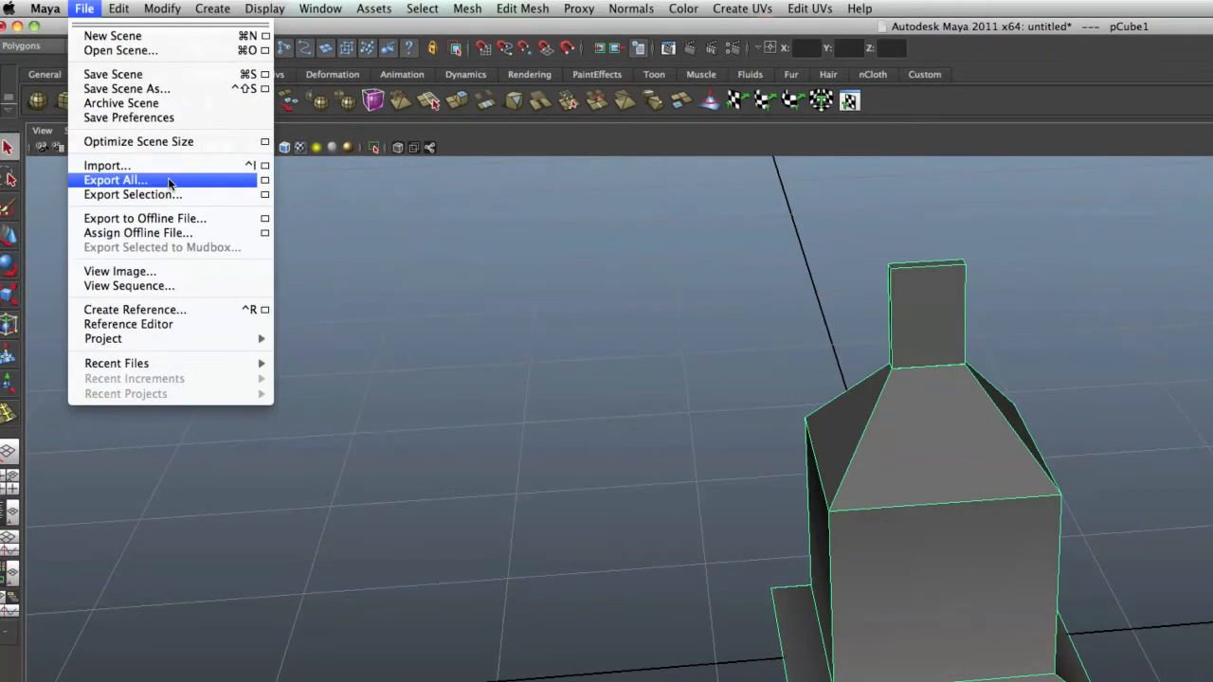
pyautogui.click(132, 193)
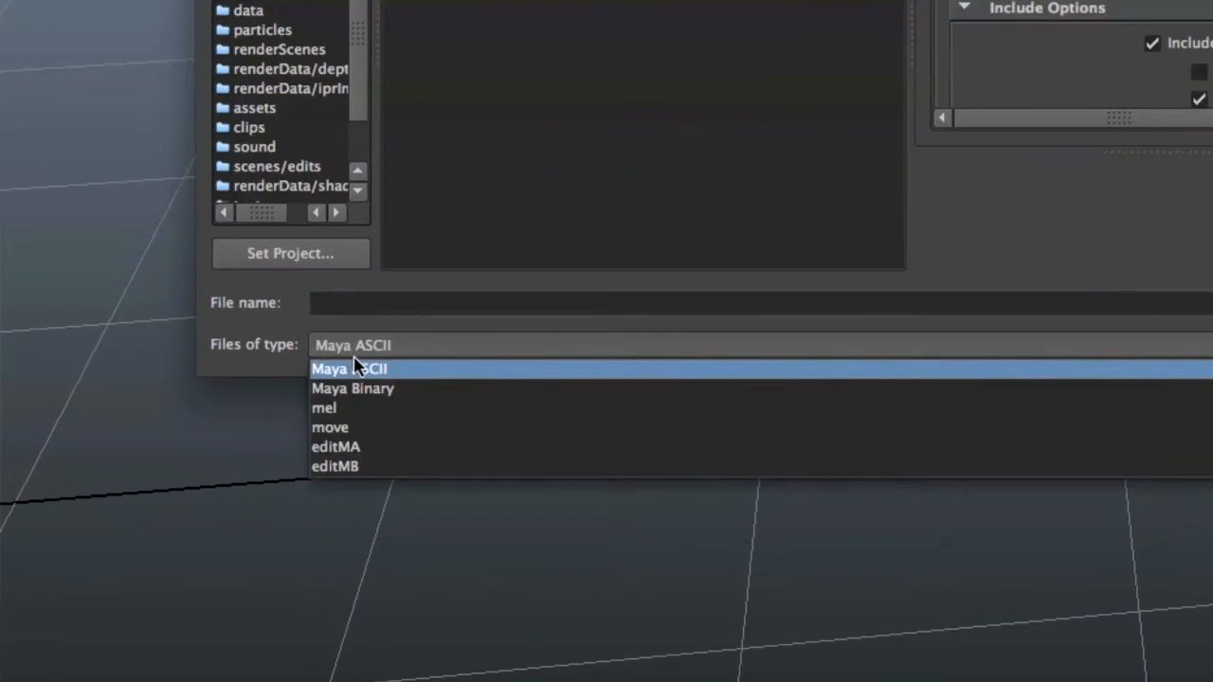
pyautogui.moveTo(345, 372)
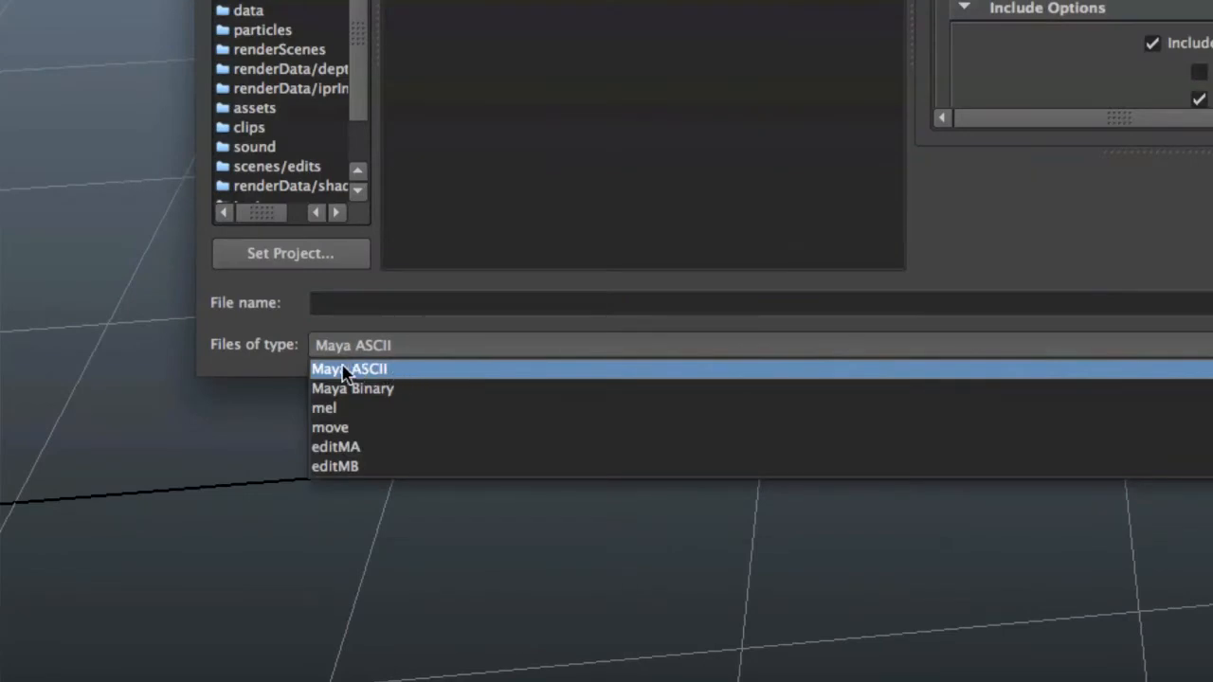
pyautogui.moveTo(331, 429)
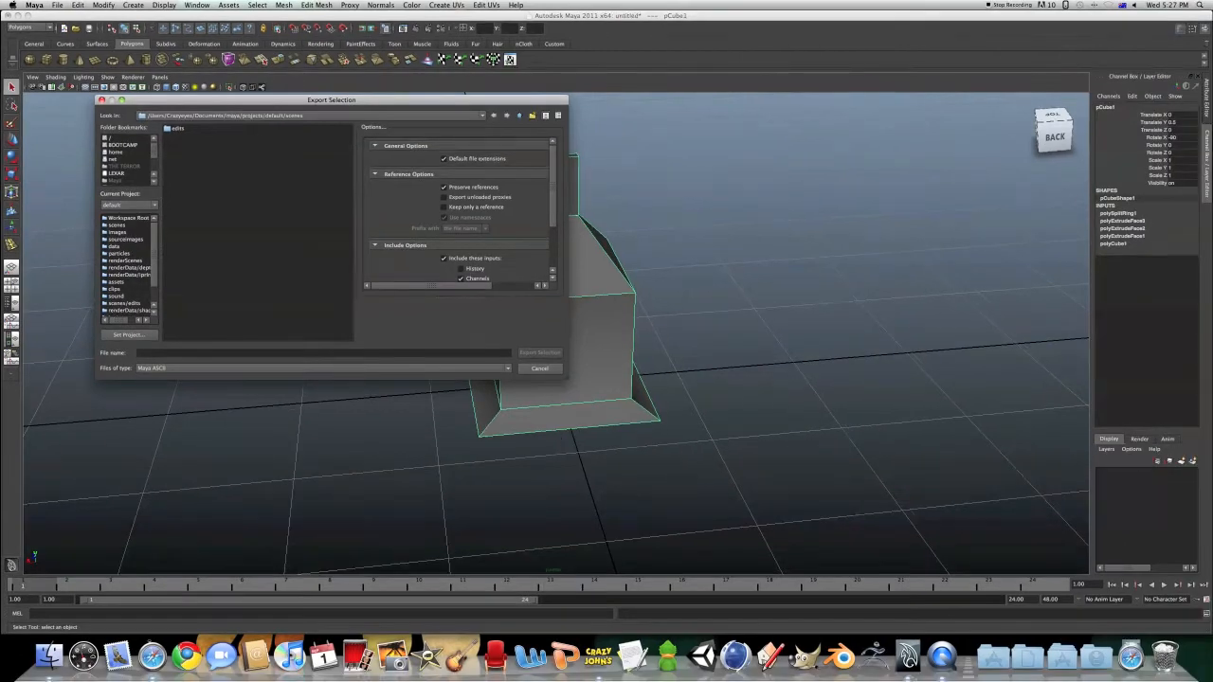
pyautogui.click(538, 367)
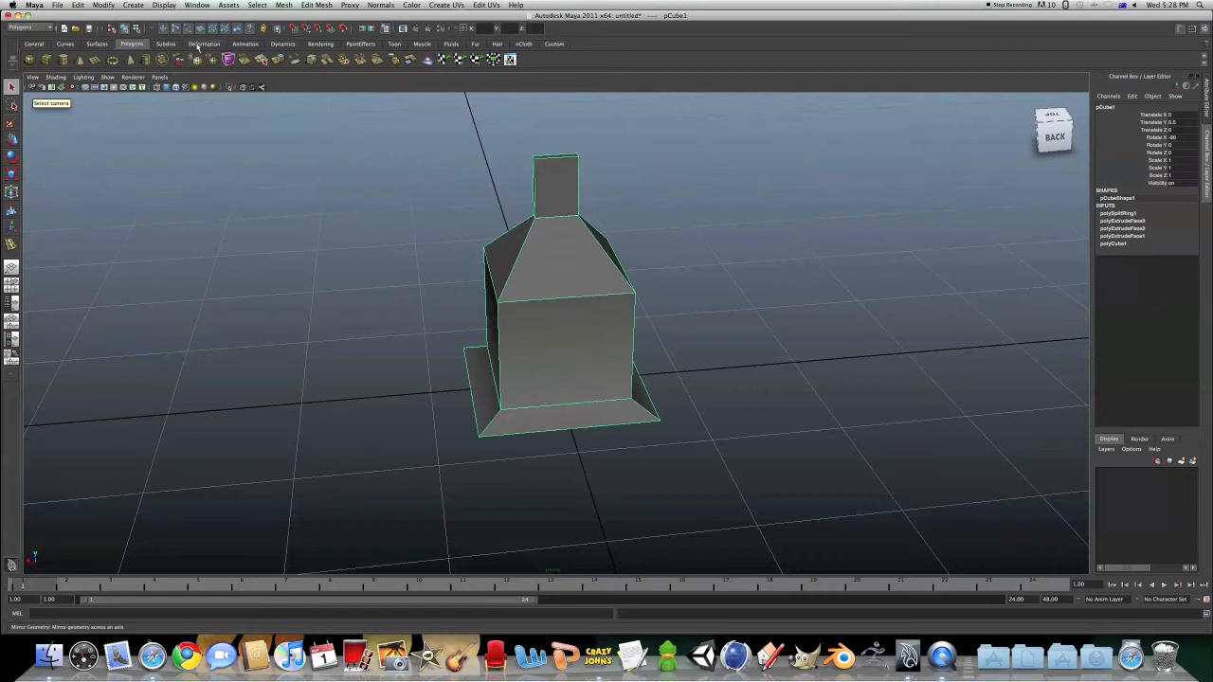
# Step: Bring up the Plug-in Manager and locate objExport.bundle in the list
pyautogui.click(197, 4)
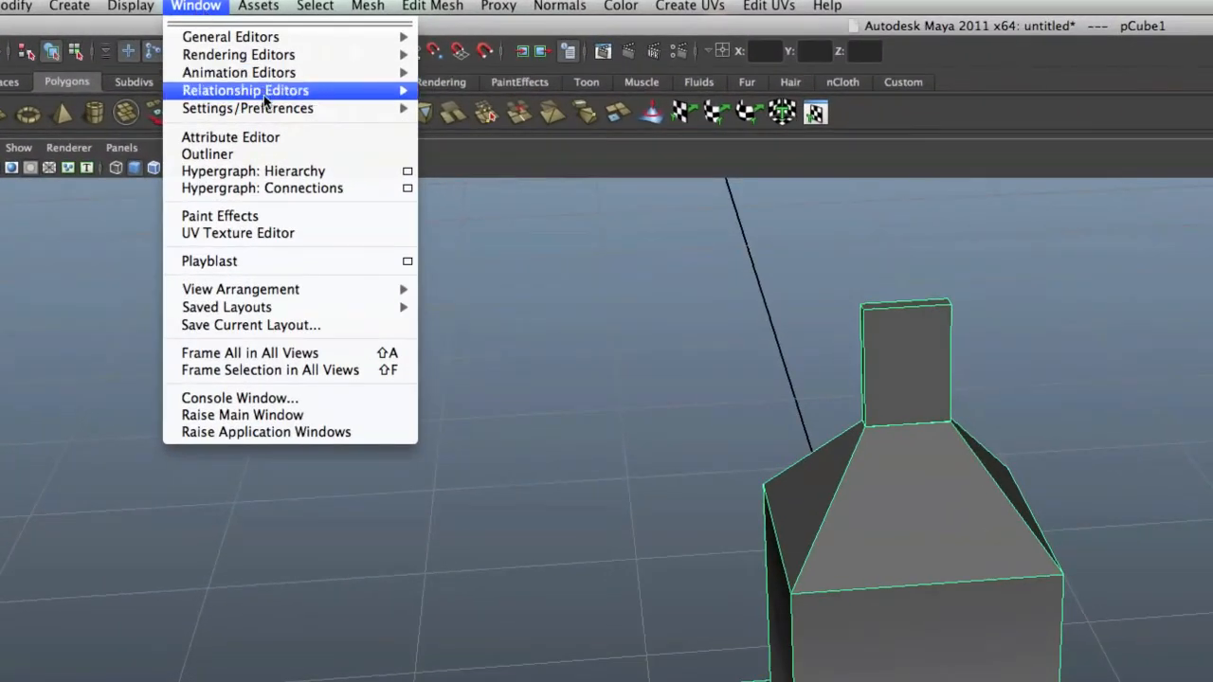
pyautogui.moveTo(247, 108)
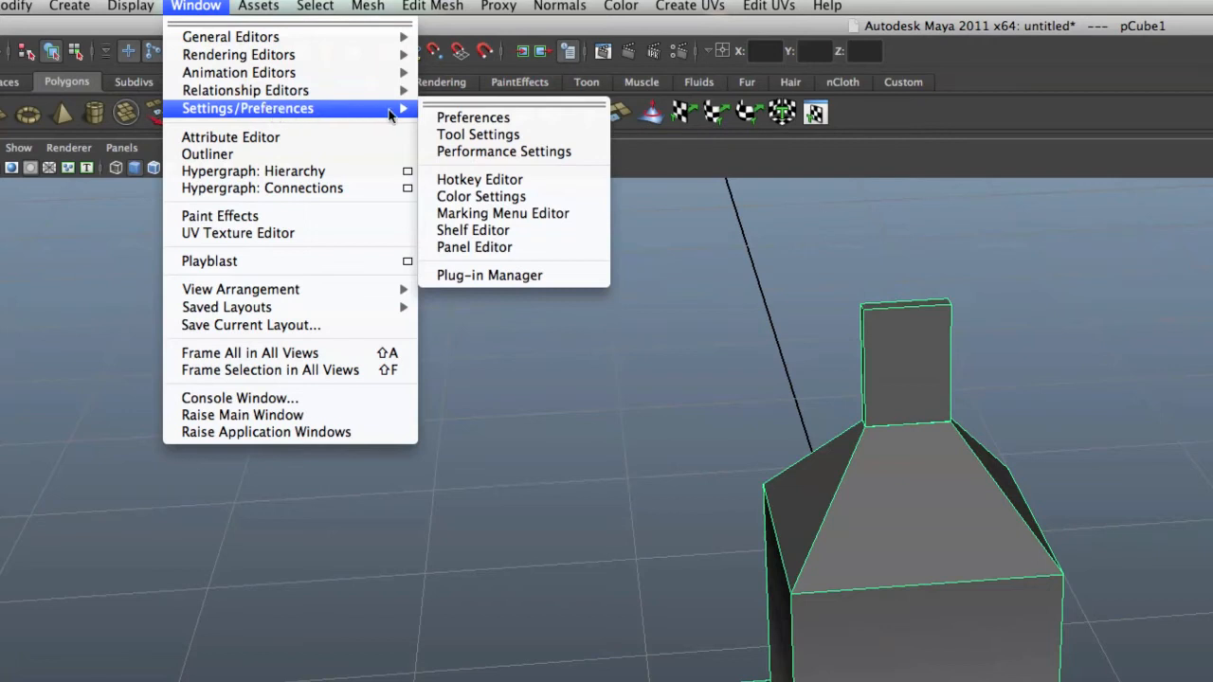
pyautogui.click(489, 275)
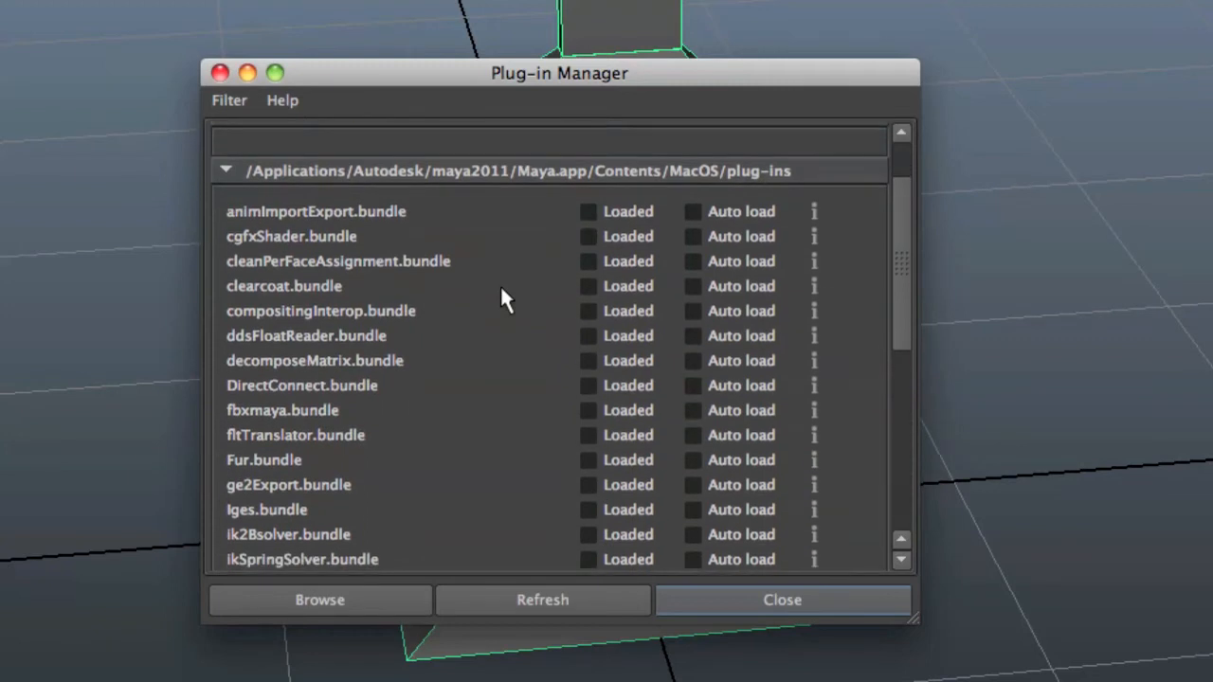
pyautogui.scroll(-3)
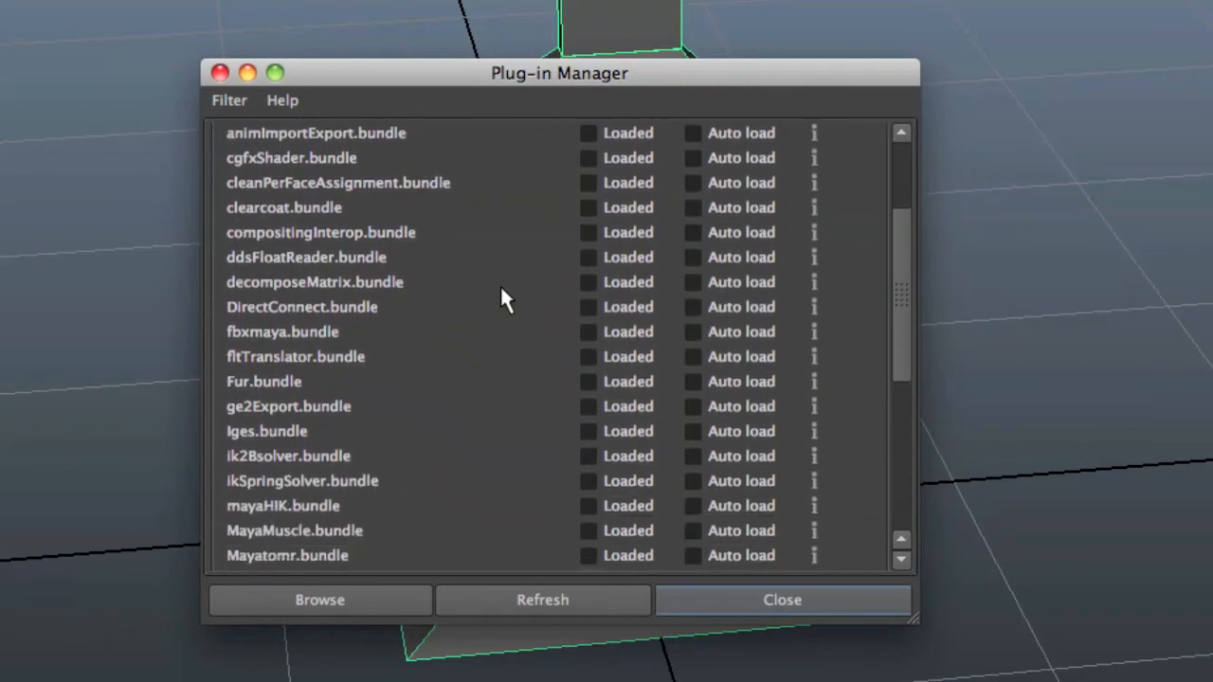
pyautogui.scroll(-3)
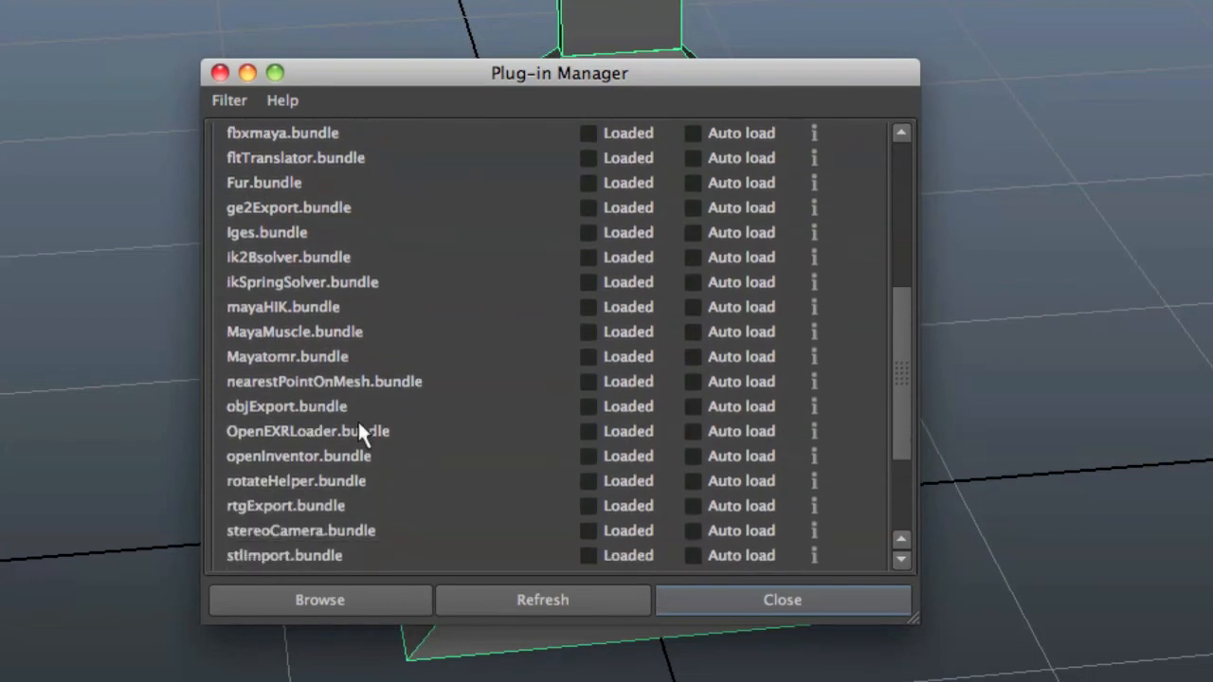
pyautogui.scroll(-3)
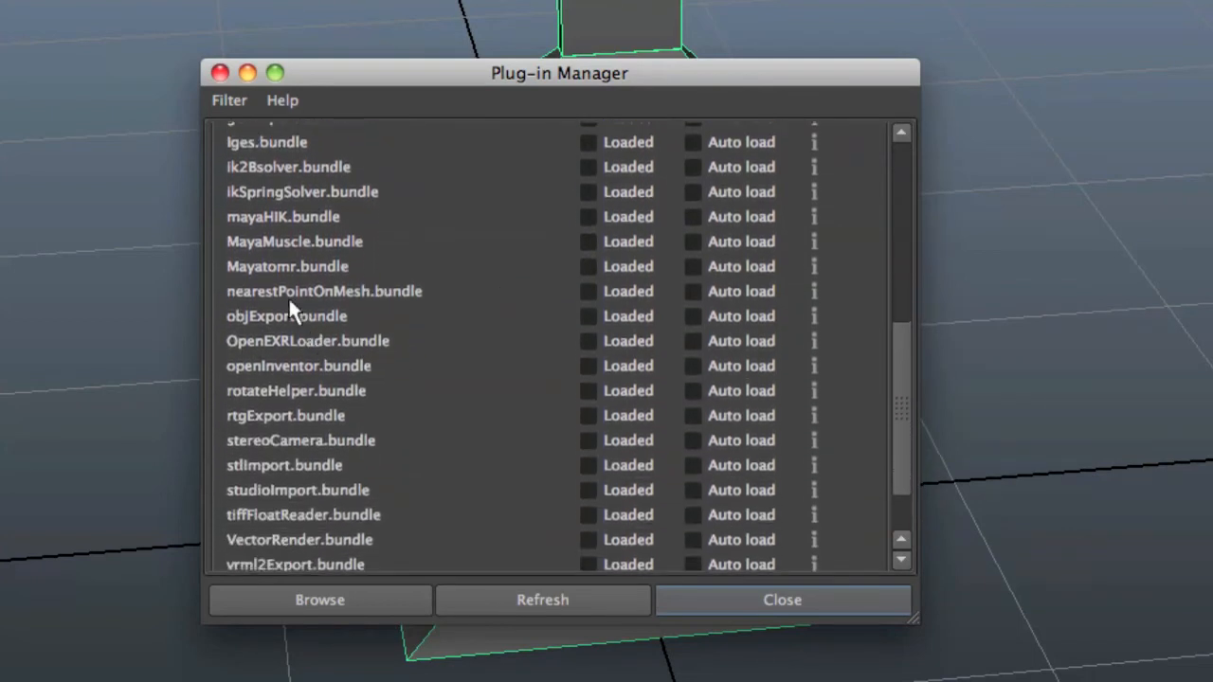
pyautogui.scroll(-3)
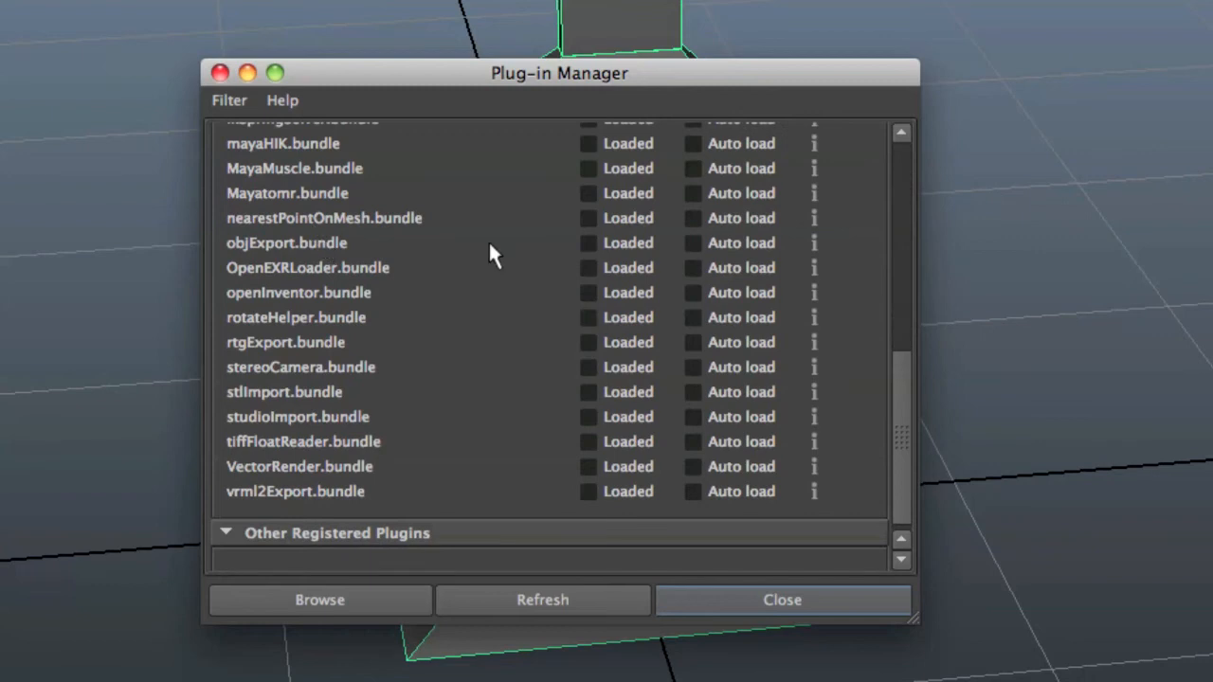
# Step: Enable Loaded and Auto load for objExport.bundle, then close the manager
pyautogui.click(588, 243)
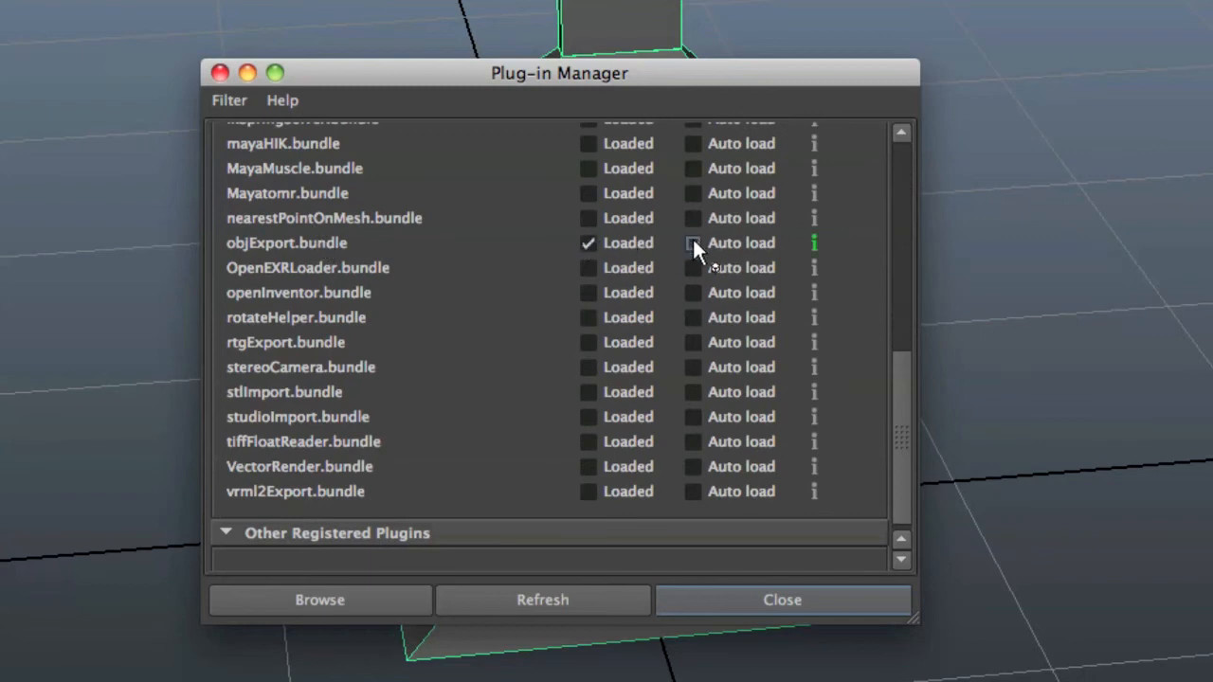
pyautogui.click(692, 242)
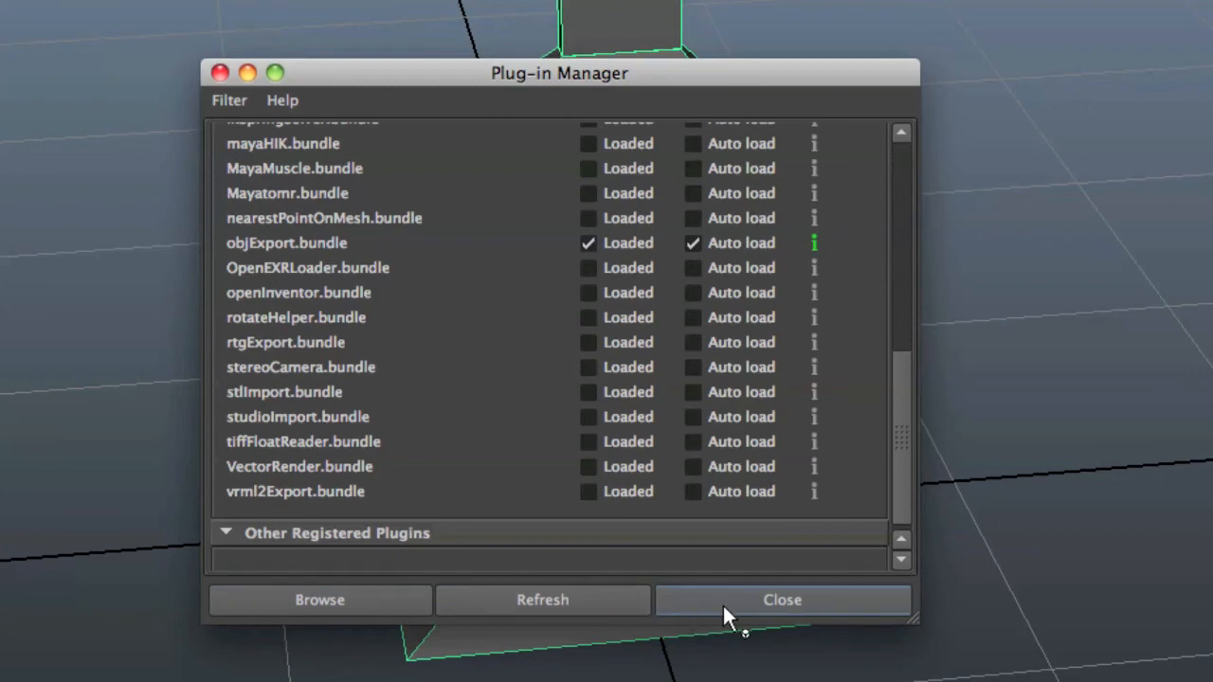
pyautogui.click(780, 599)
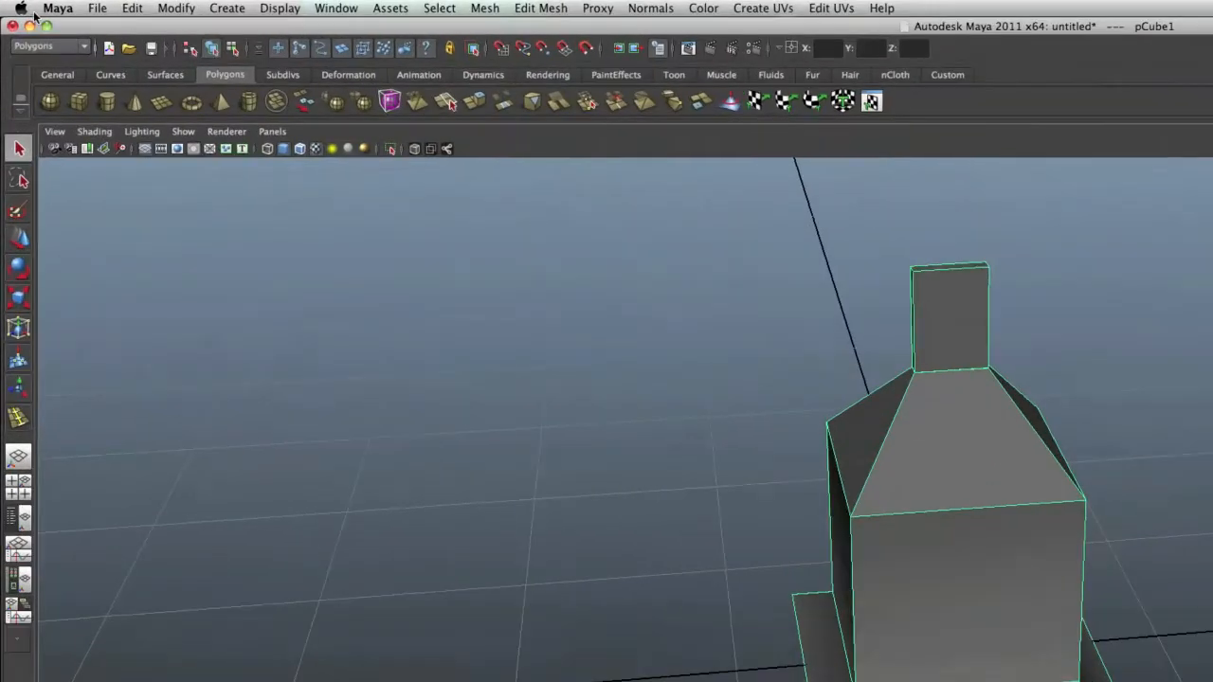
# Step: Start Export Selection with OBJexport as the Files of type setting
pyautogui.click(96, 8)
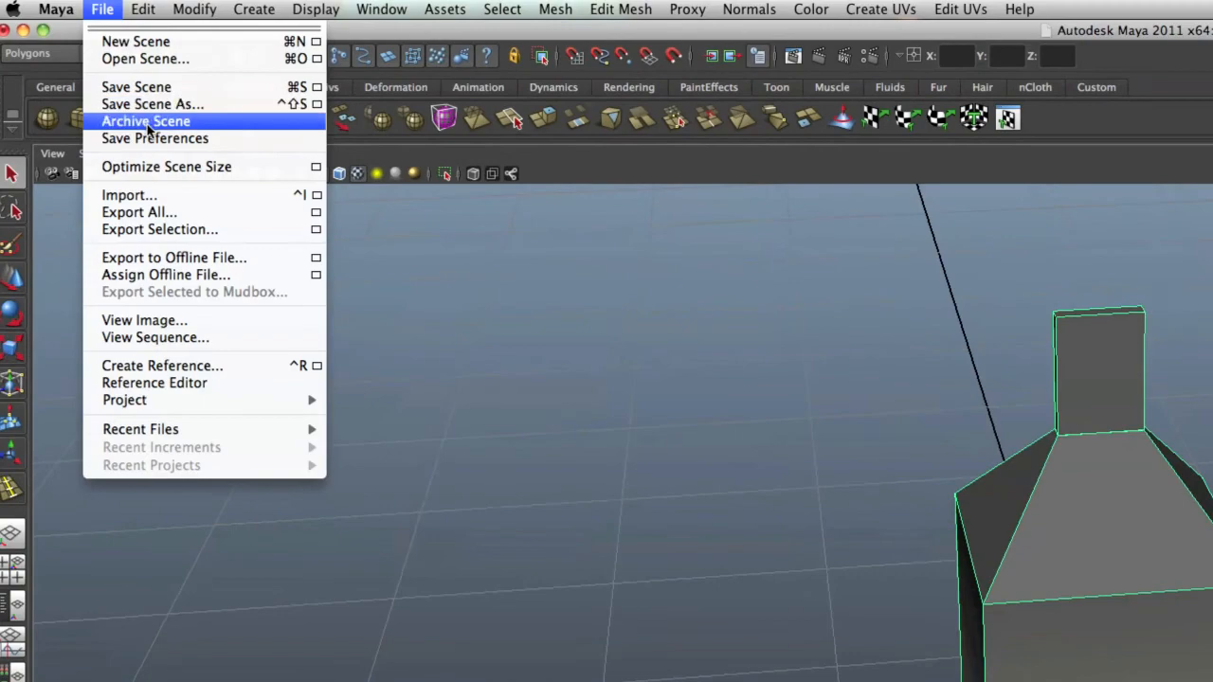
pyautogui.click(159, 229)
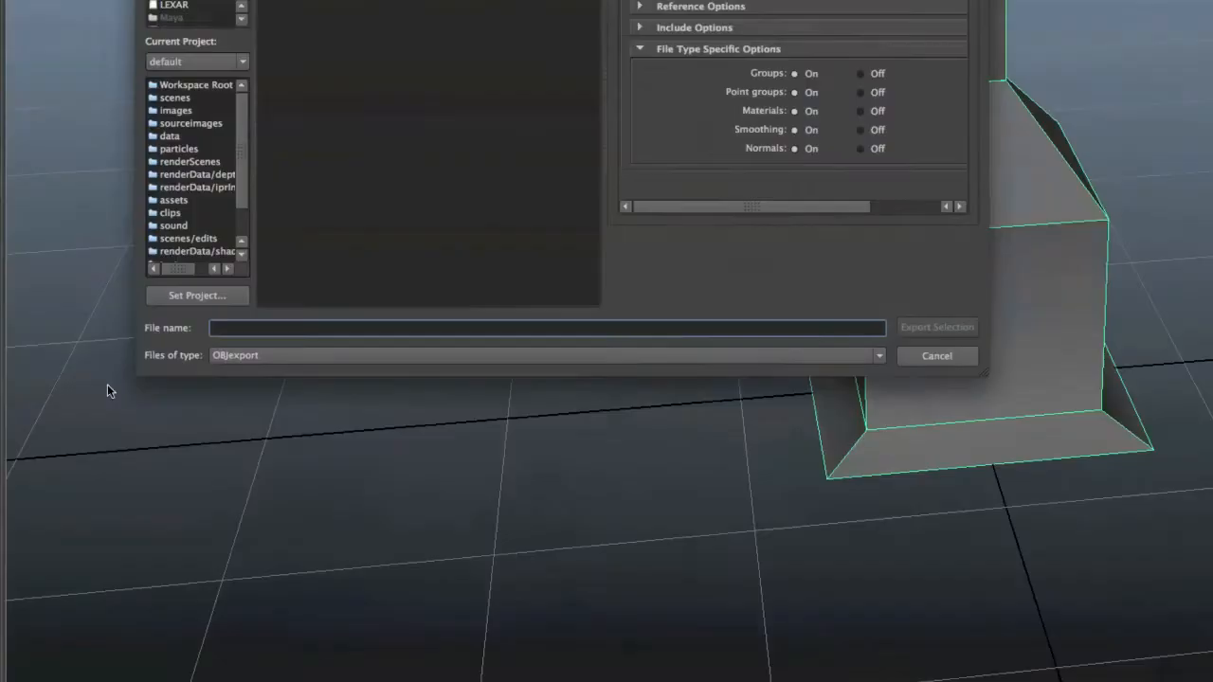
pyautogui.click(876, 356)
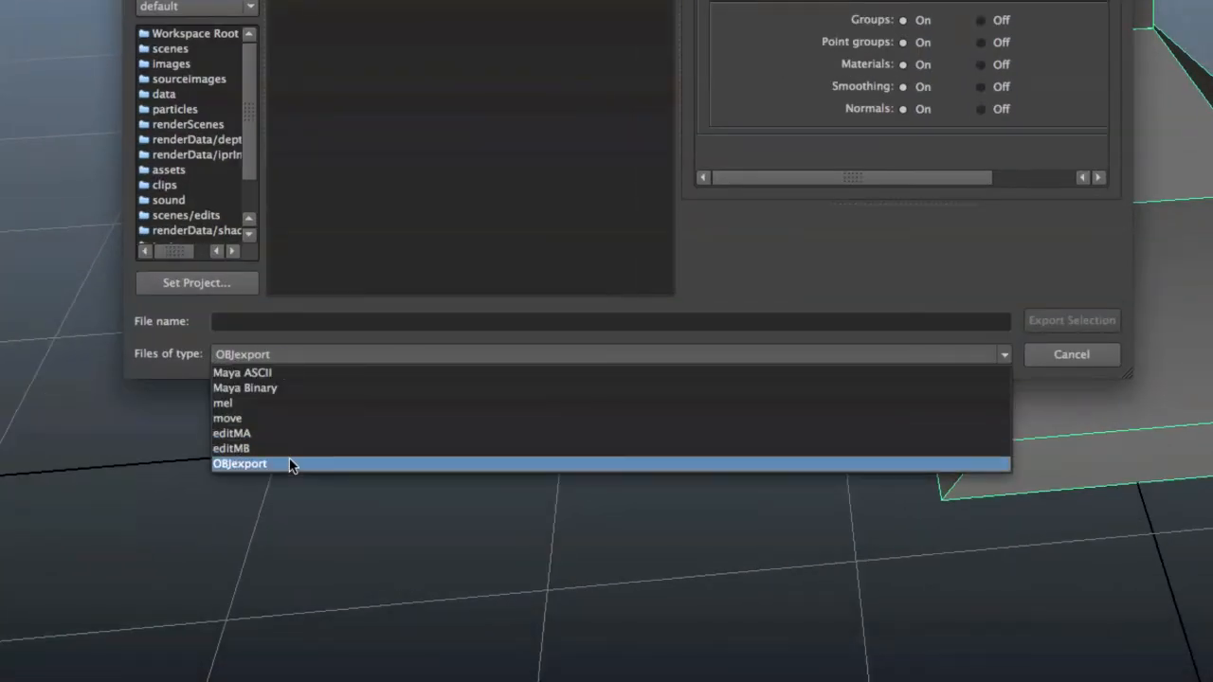
pyautogui.click(239, 463)
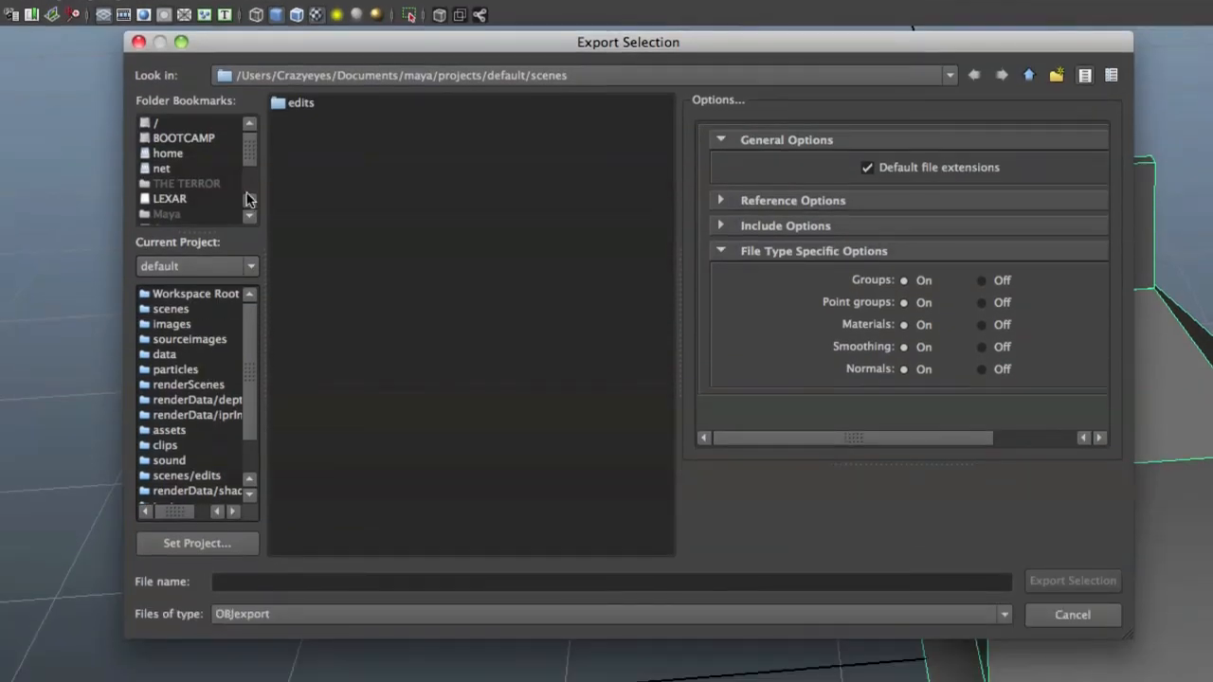
# Step: Export the model to the Desktop as 'Awesome Masterpiece FTW!!!!!!!' OBJ with MTL
pyautogui.scroll(-3)
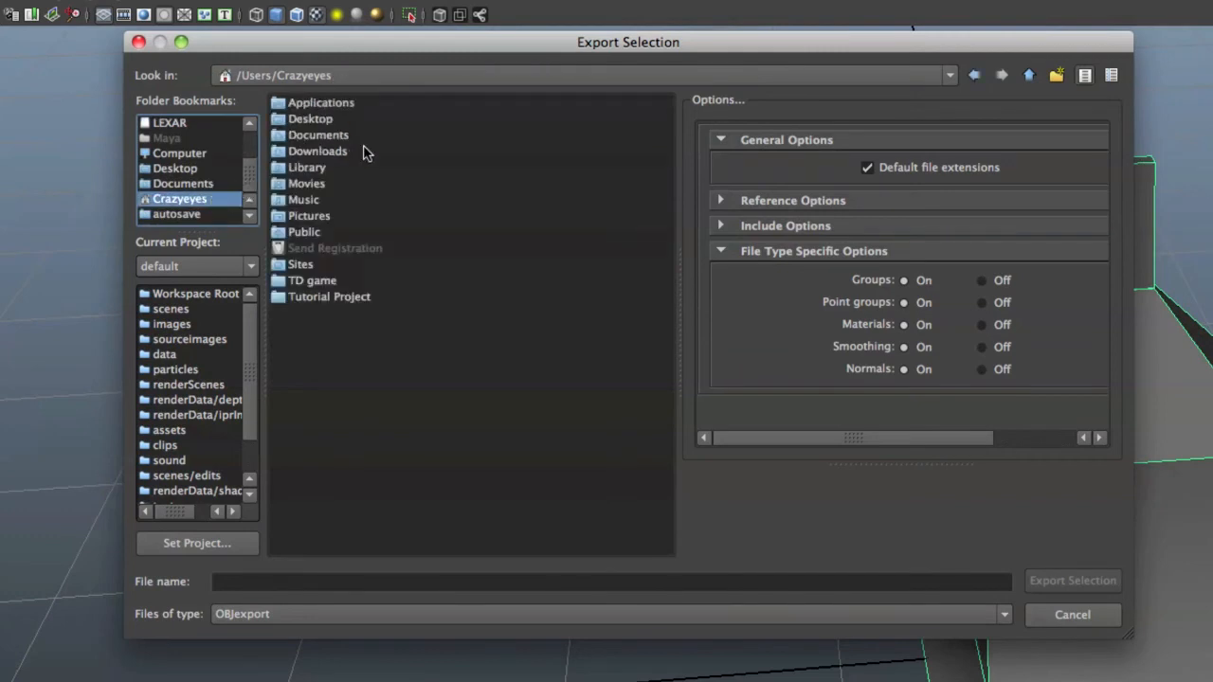
pyautogui.doubleClick(174, 167)
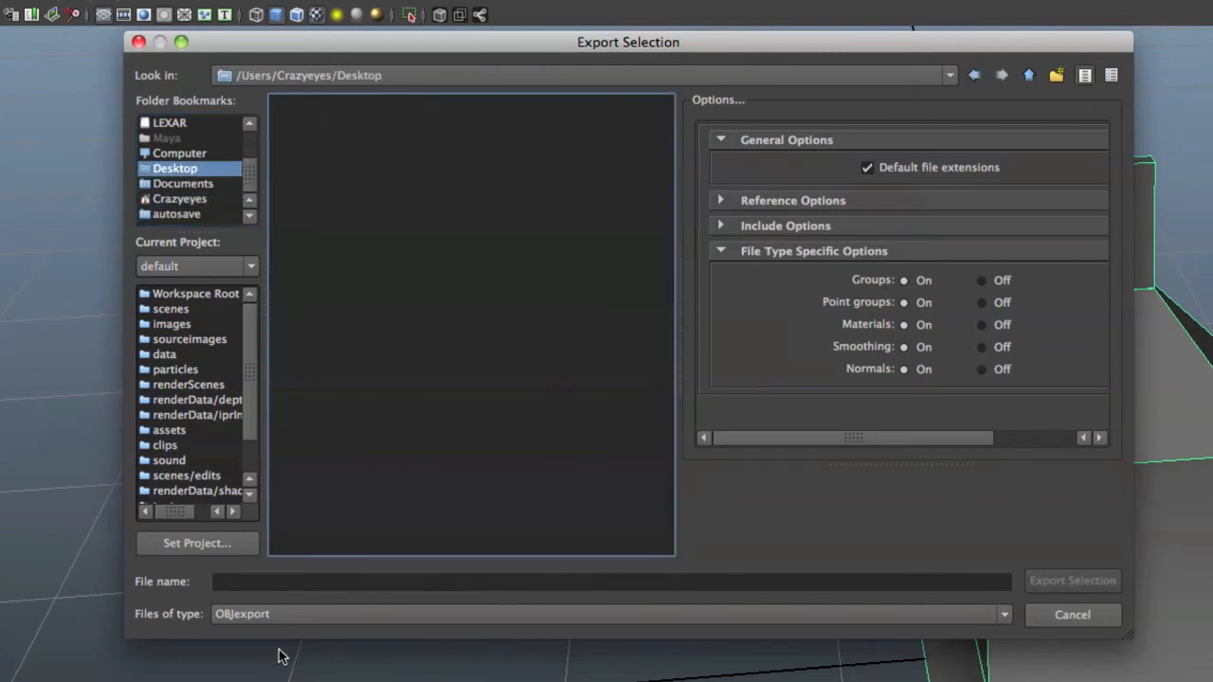
pyautogui.write('A')
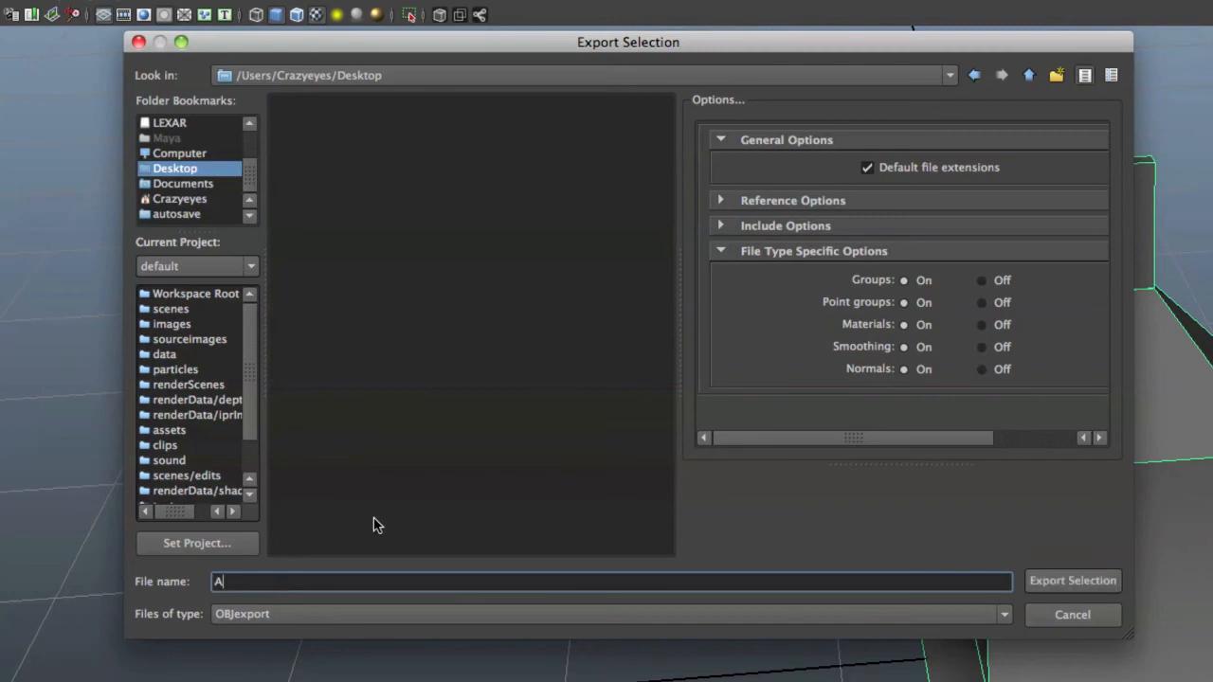
pyautogui.write('wesome')
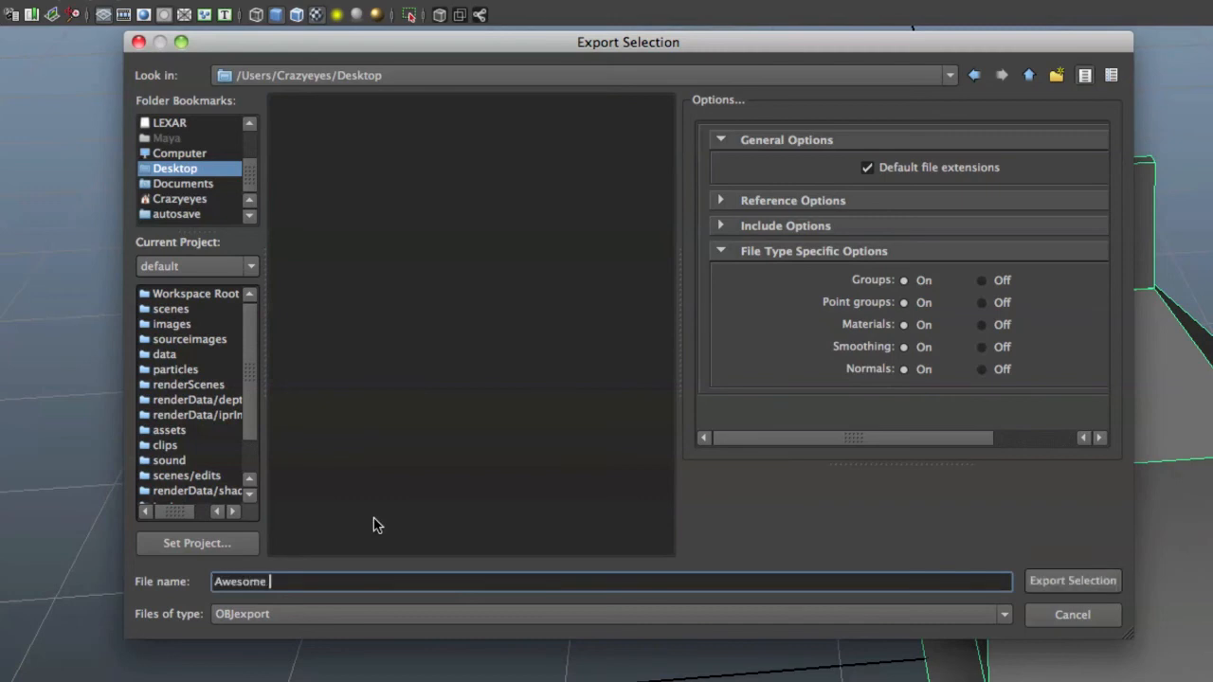
pyautogui.write('Masterpiece')
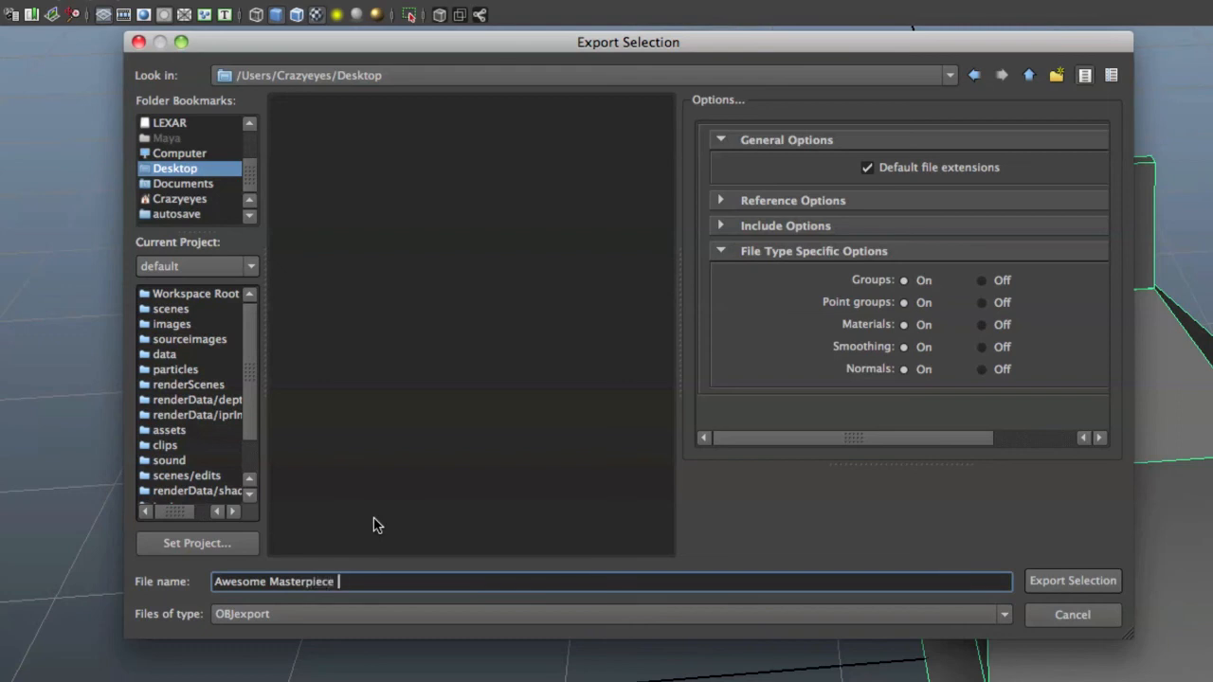
pyautogui.write('FTW!!!!!!!')
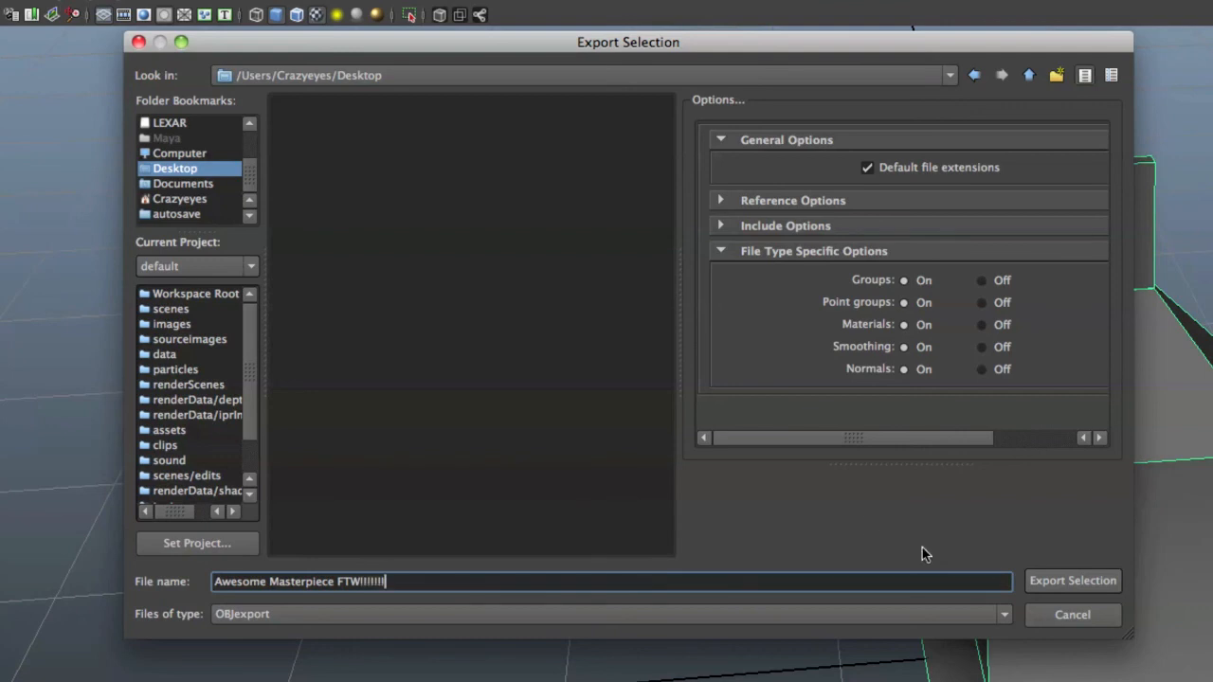
pyautogui.click(1073, 580)
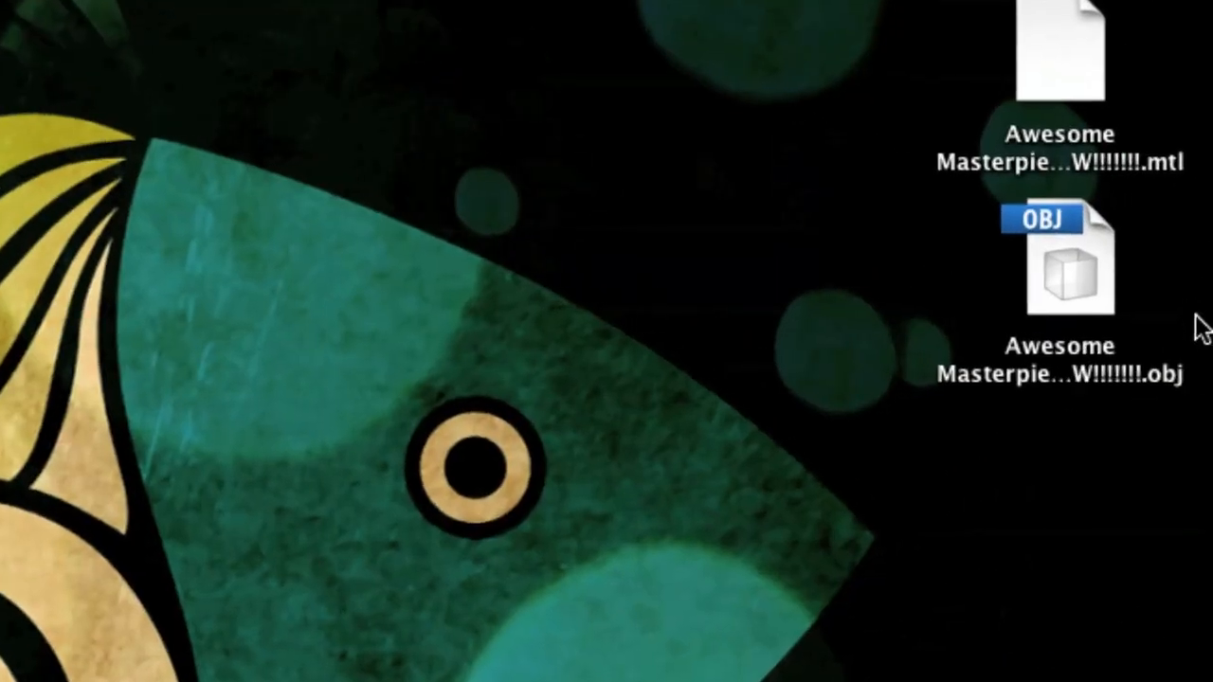
pyautogui.moveTo(1099, 345)
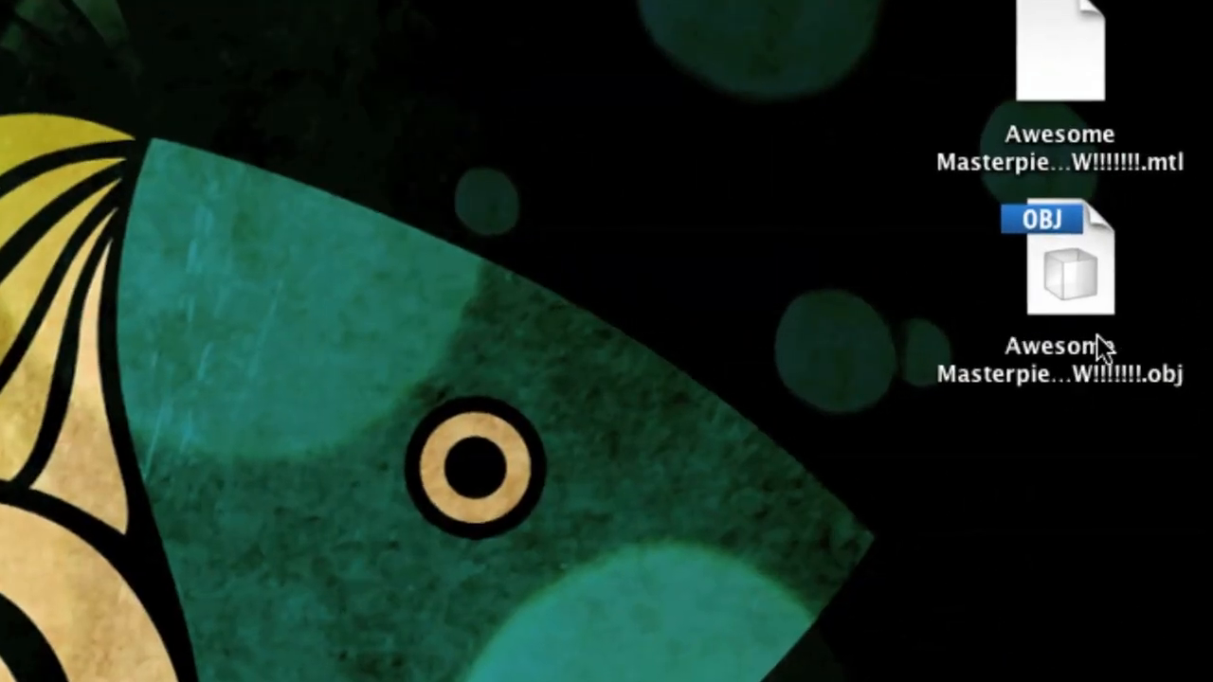